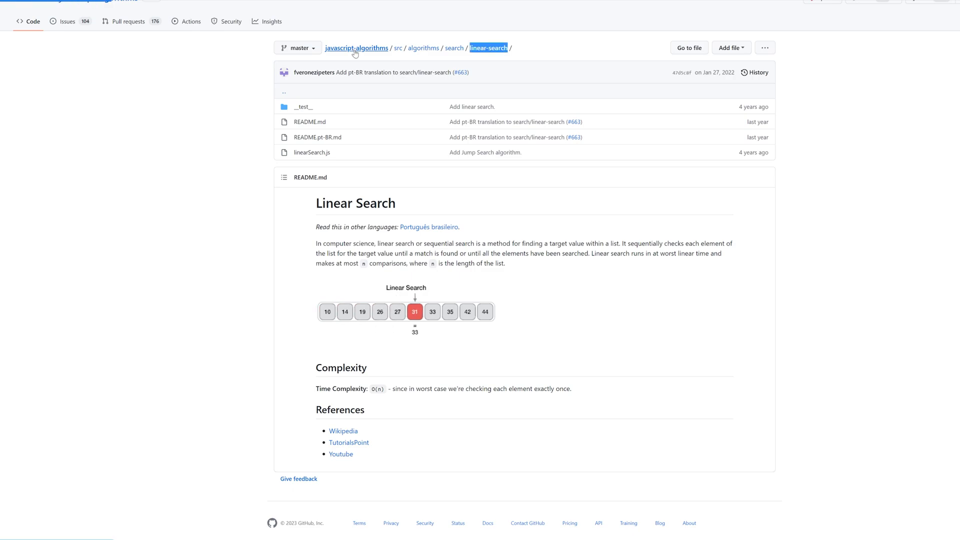
- Go back to the javascript-algorithms repository root using the breadcrumb link
left_click(356, 48)
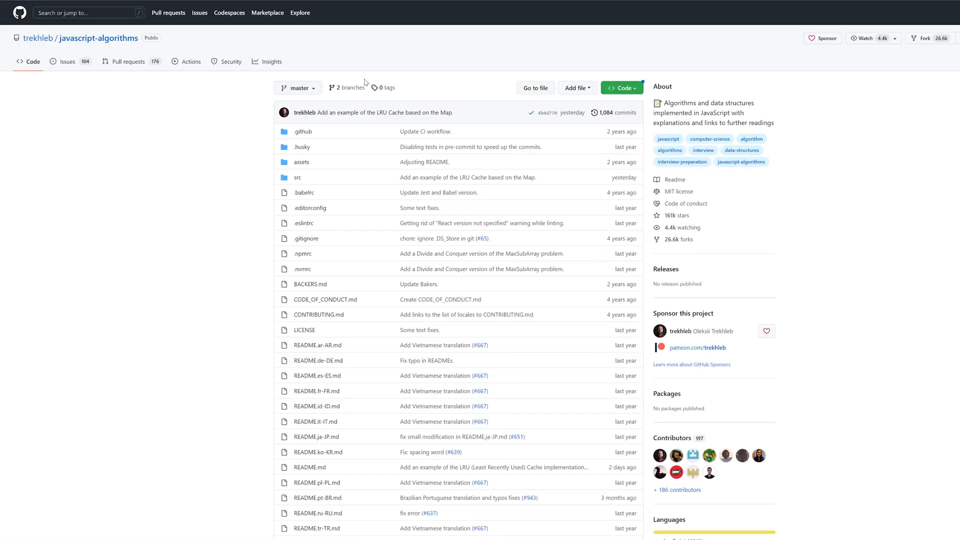
mouse_move(259, 195)
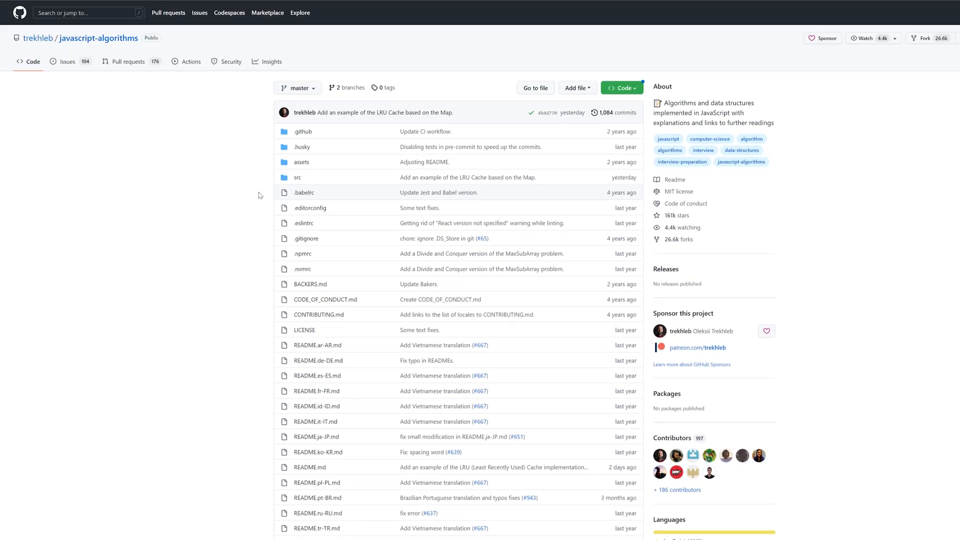
- Scroll down through the javascript-algorithms README's Algorithms sections
scroll("down", 3)
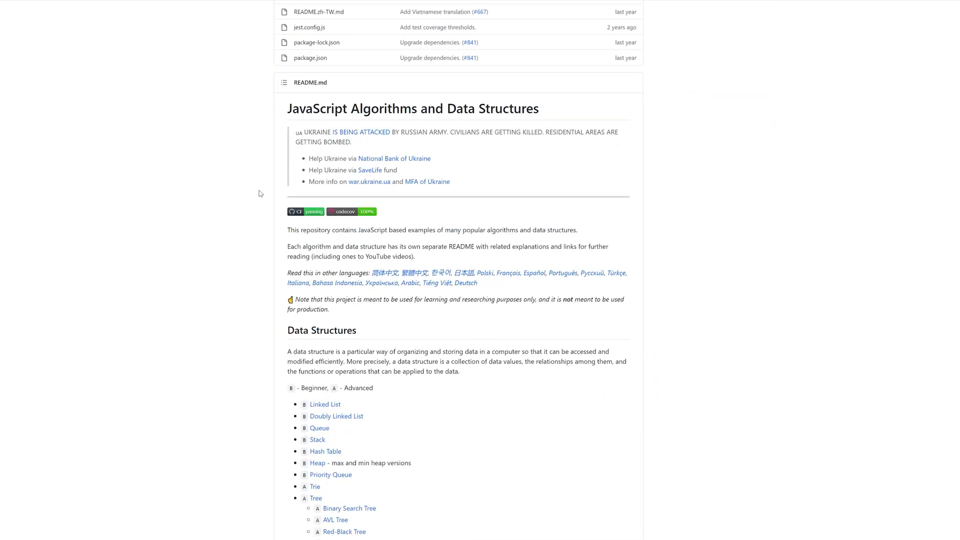
scroll("down", 3)
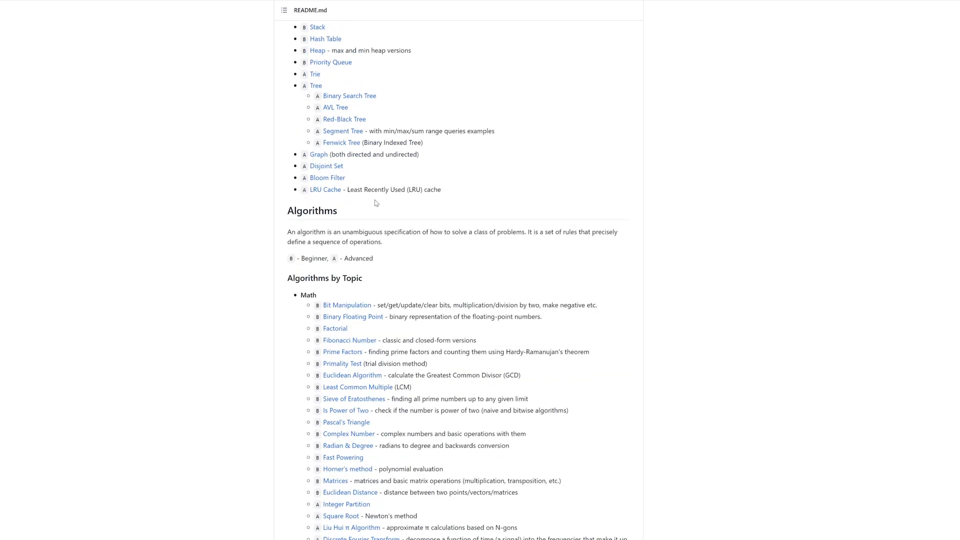
scroll("down", 3)
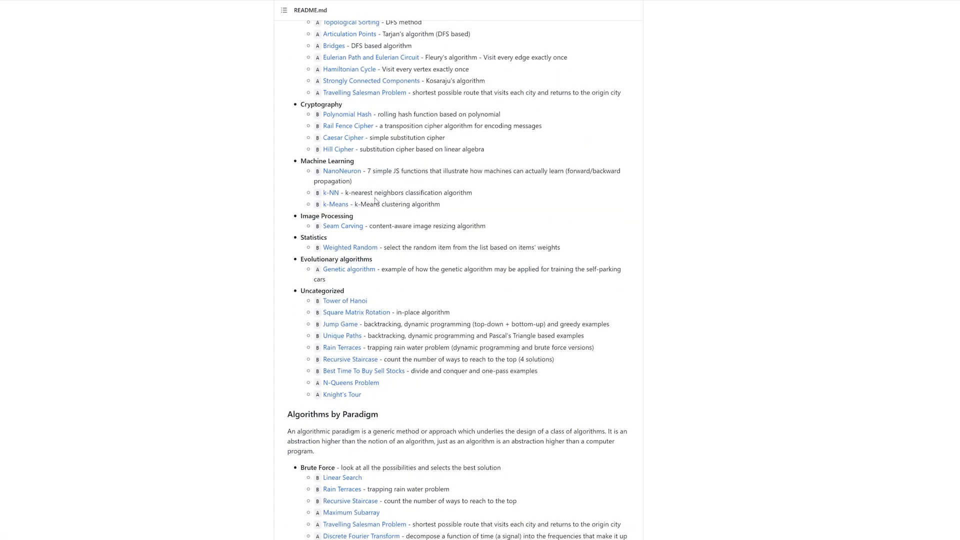
scroll("down", 3)
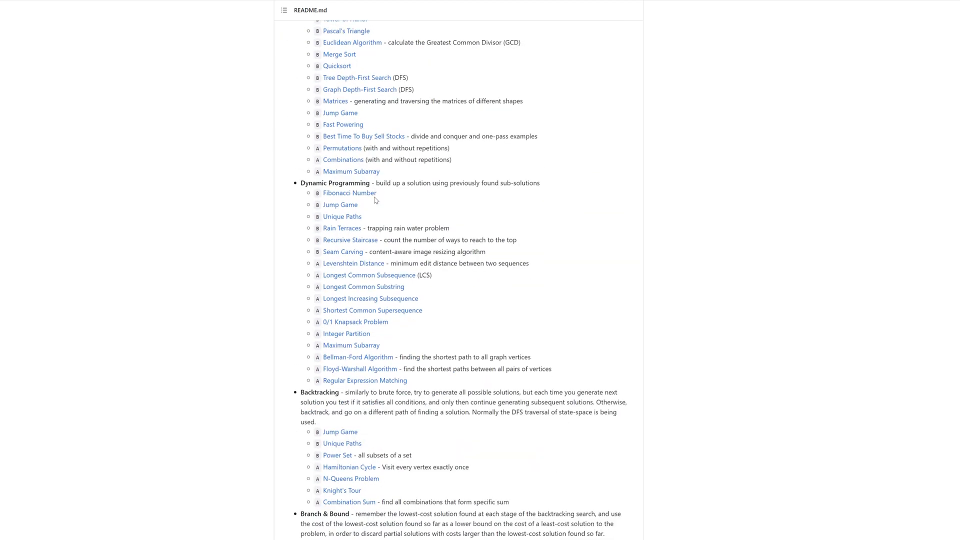
scroll("down", 3)
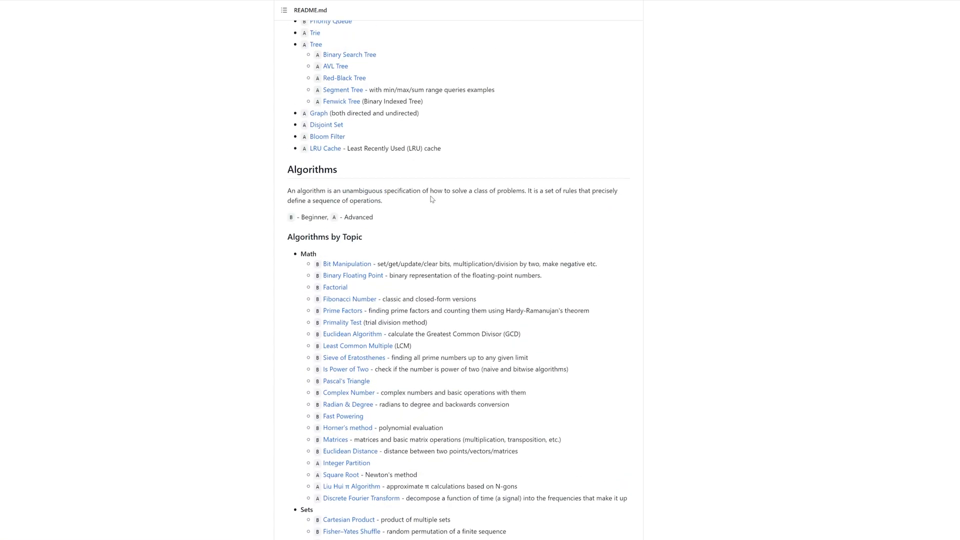
scroll("down", 3)
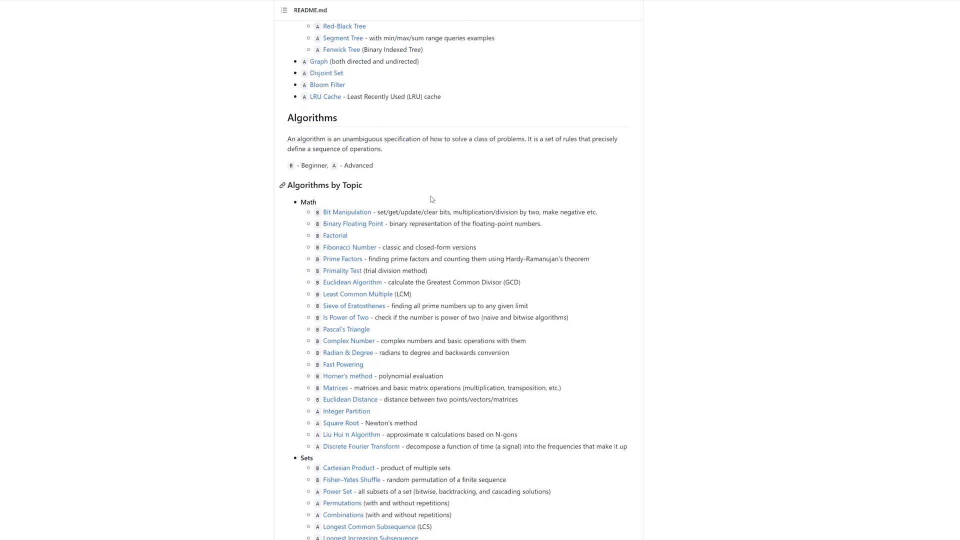
scroll("down", 3)
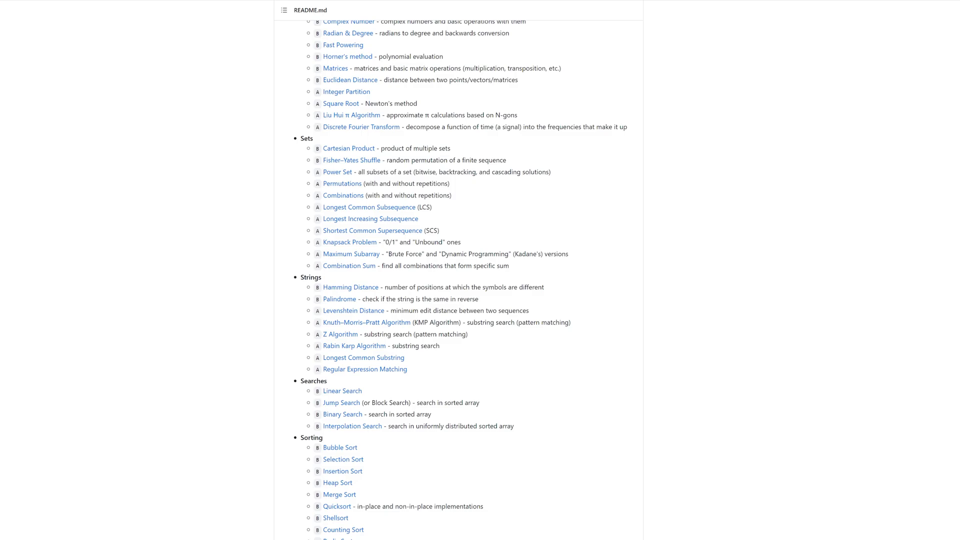
mouse_move(530, 193)
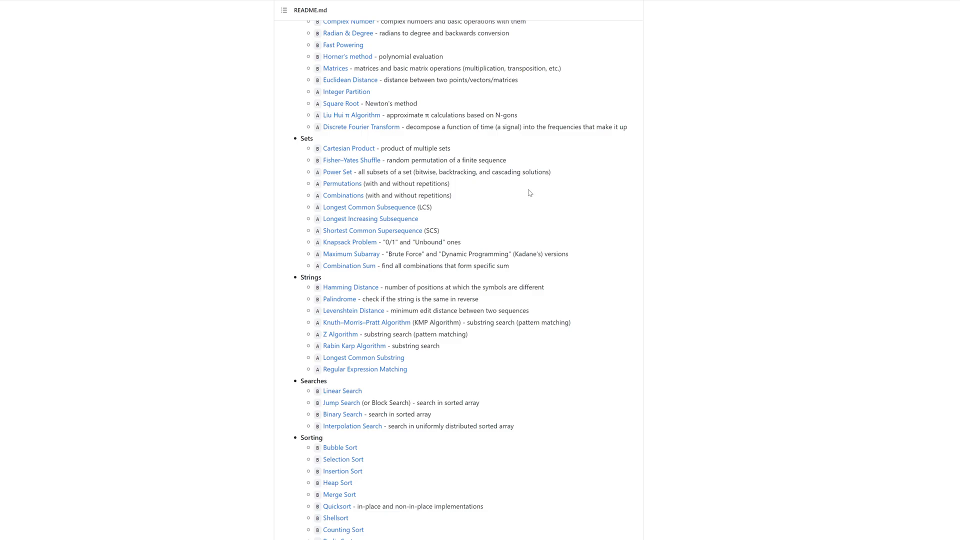
scroll("down", 3)
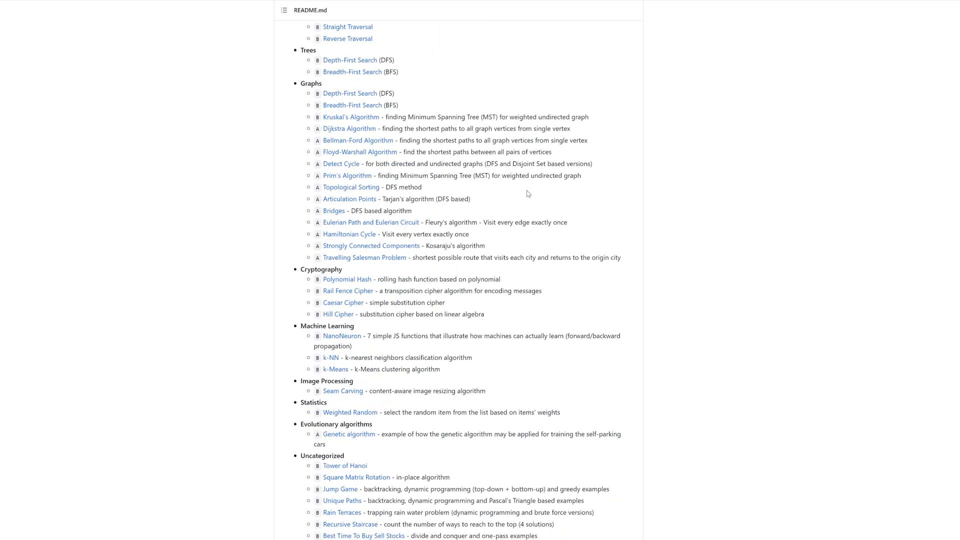
scroll("down", 3)
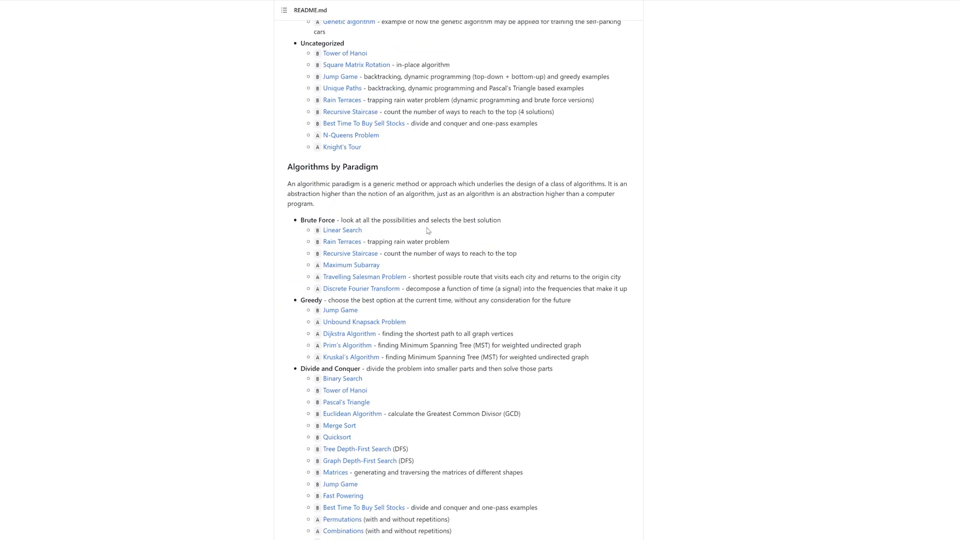
scroll("down", 3)
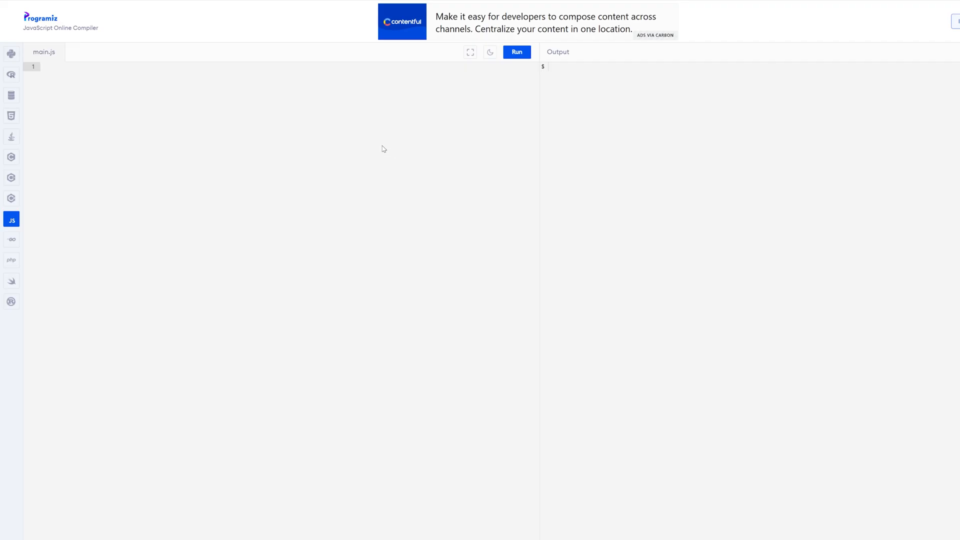
left_click(490, 52)
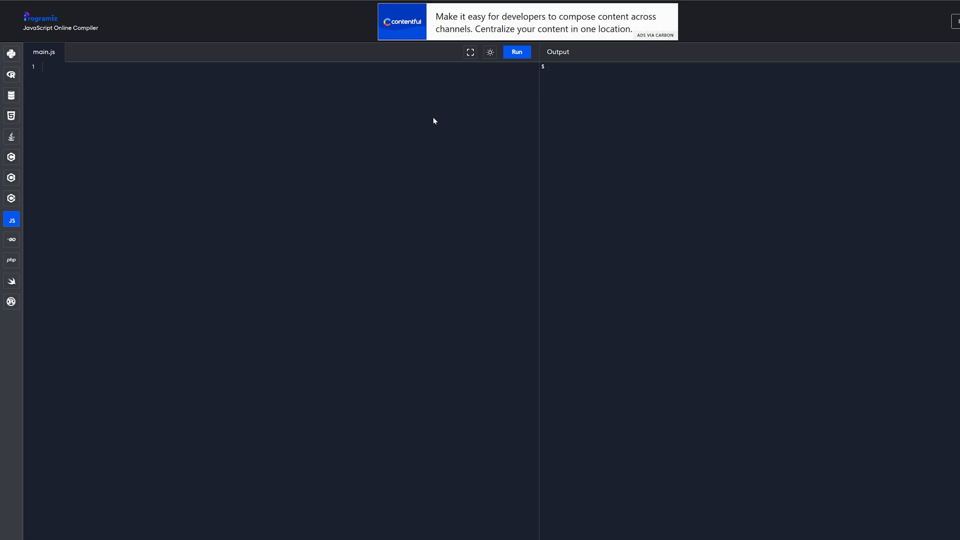
left_click(490, 52)
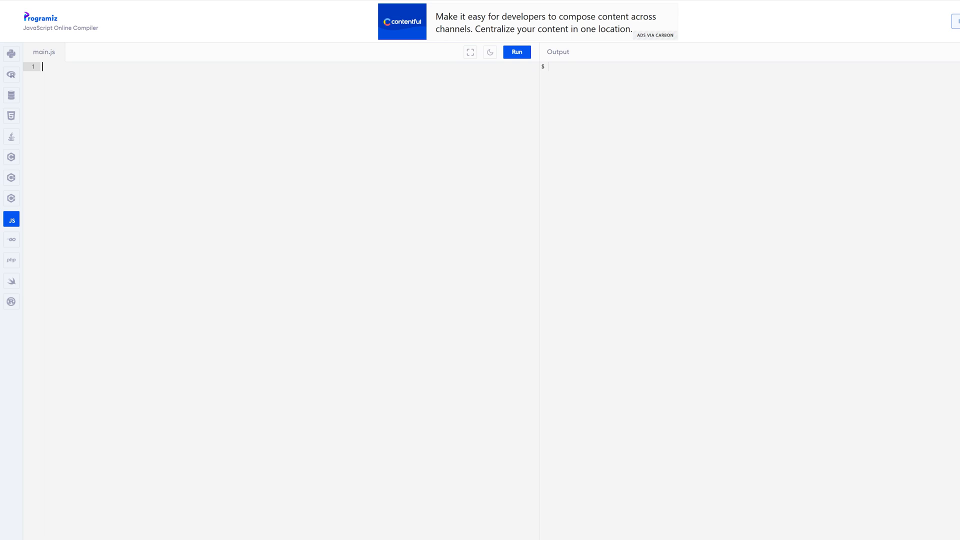
- Write the header function LS(array, key){ in main.js and begin the body with for
type("function")
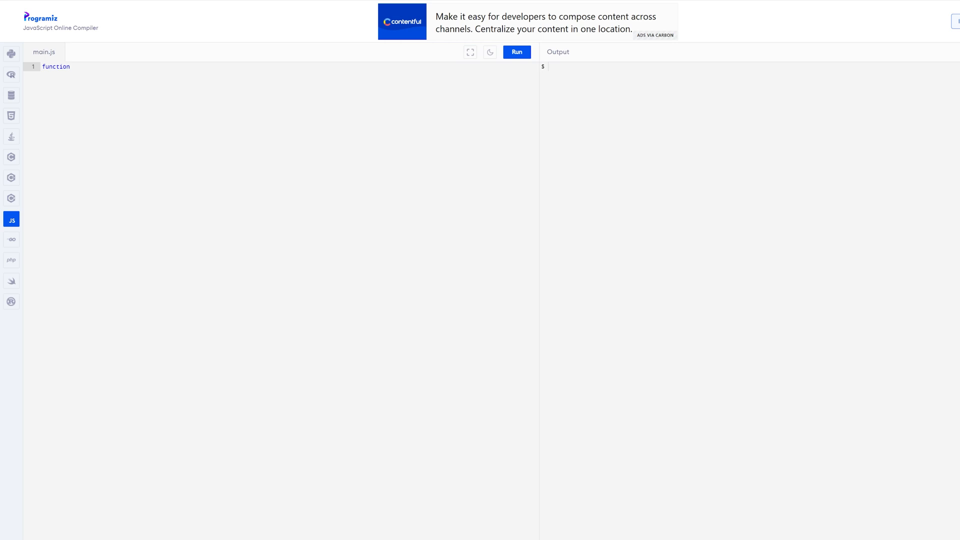
type("LS")
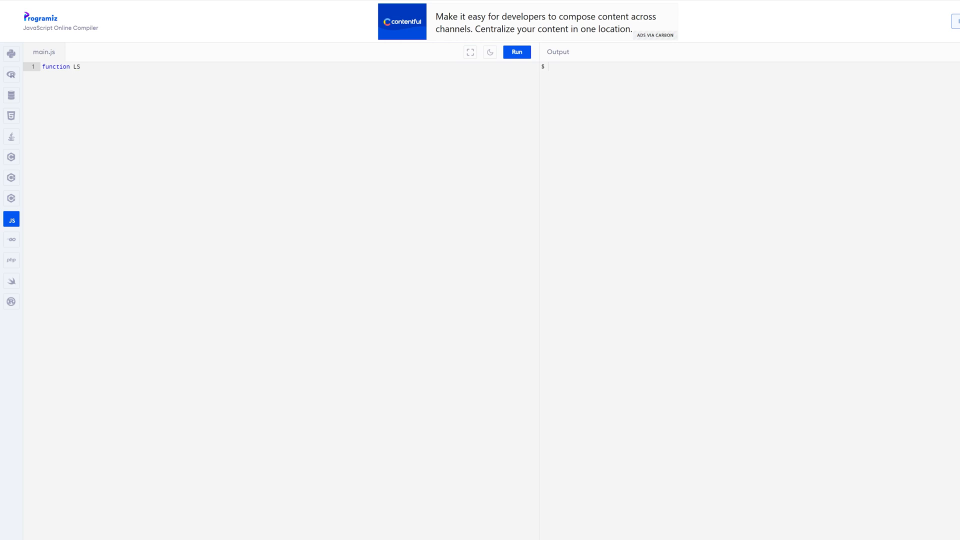
type("l")
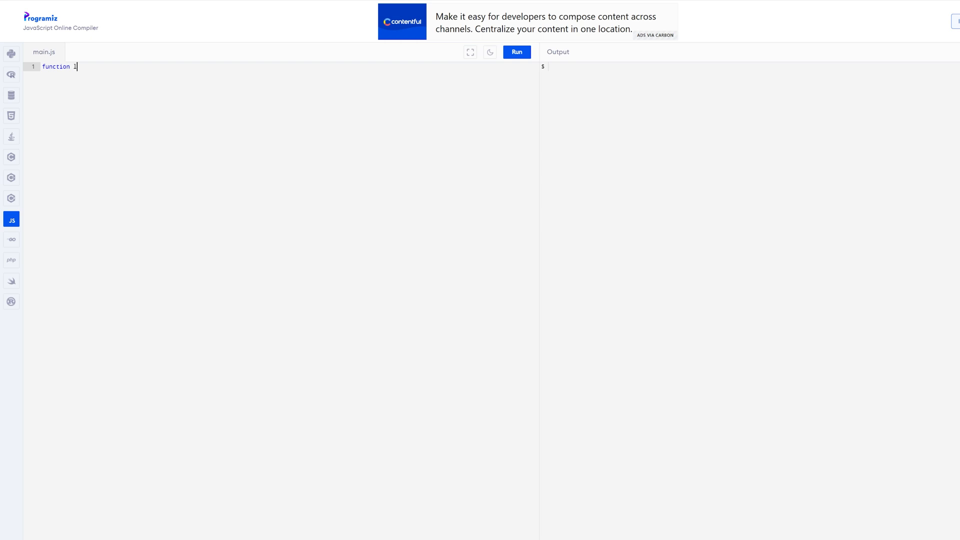
type("S()")
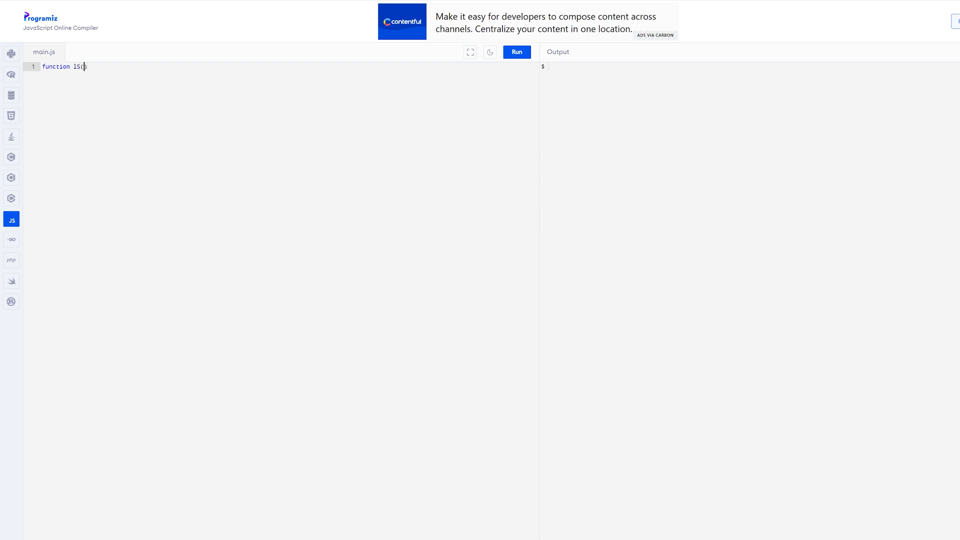
type("ar")
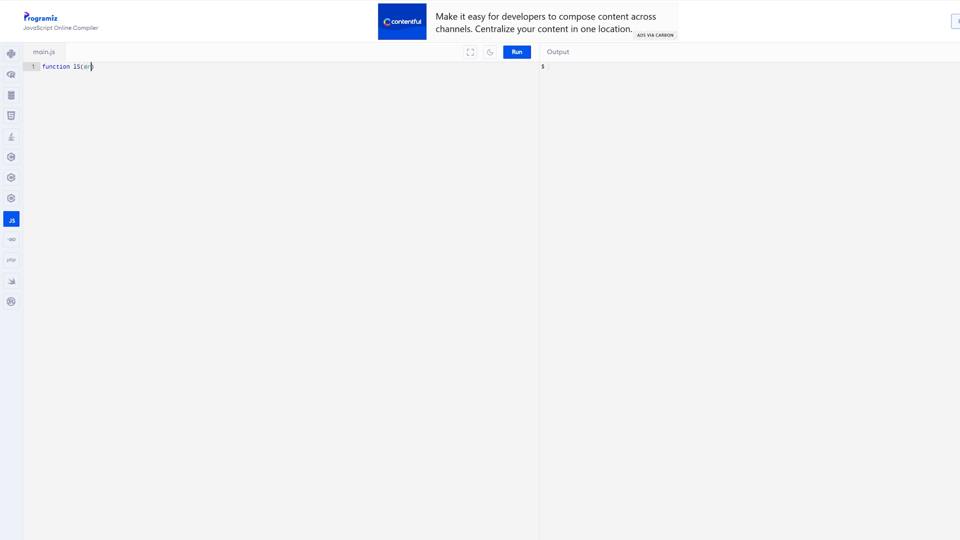
type("ray, k")
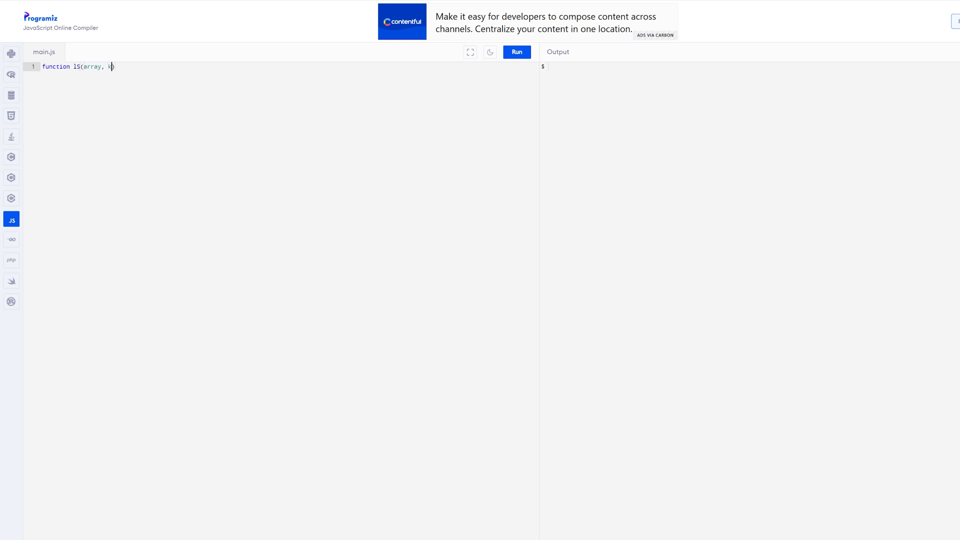
type("ey){")
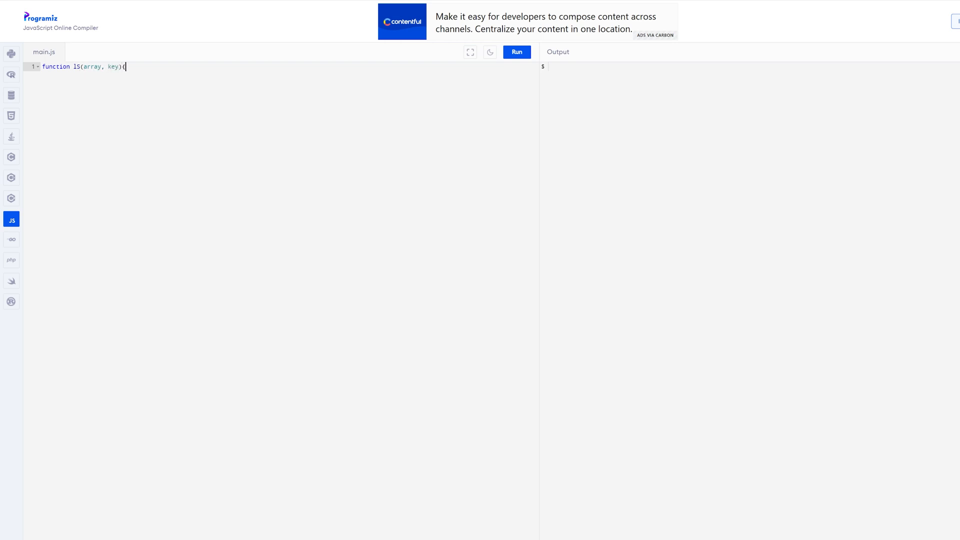
key("Enter")
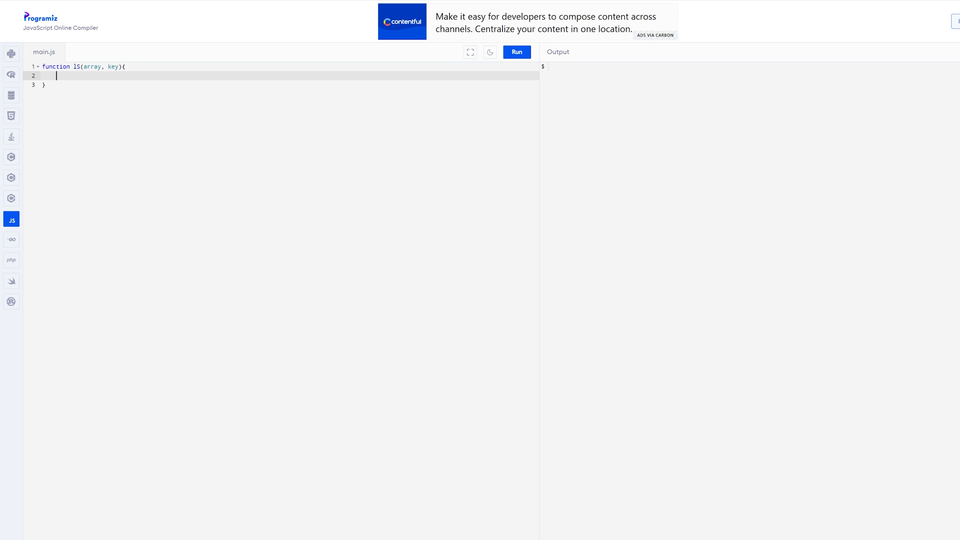
type("for")
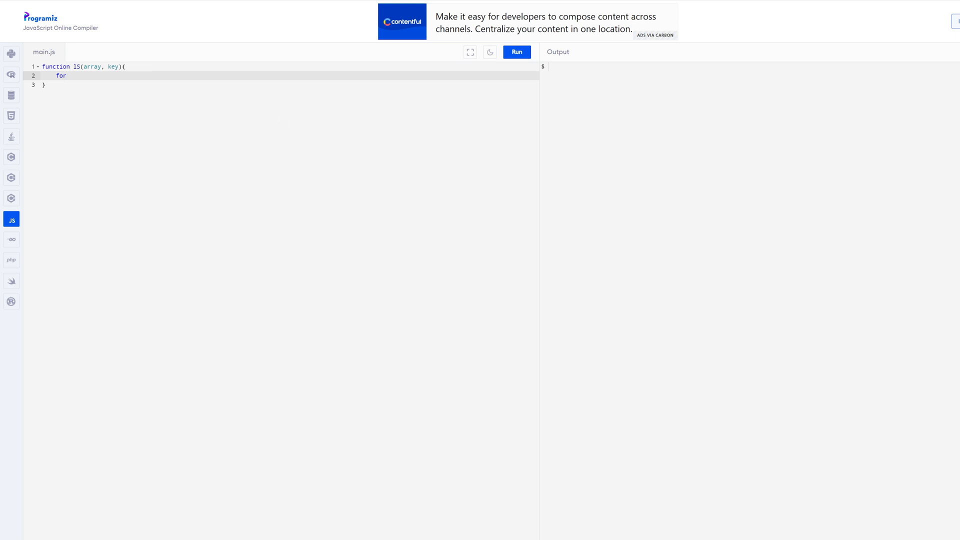
mouse_move(344, 103)
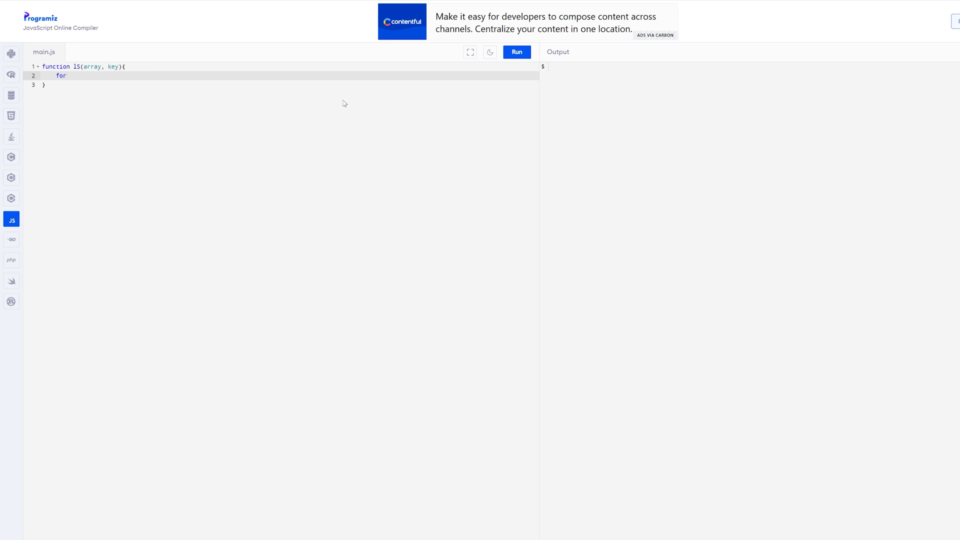
- Complete the loop header for (let i=0; i<array.length; i++) with an opening brace
type("(let i=")
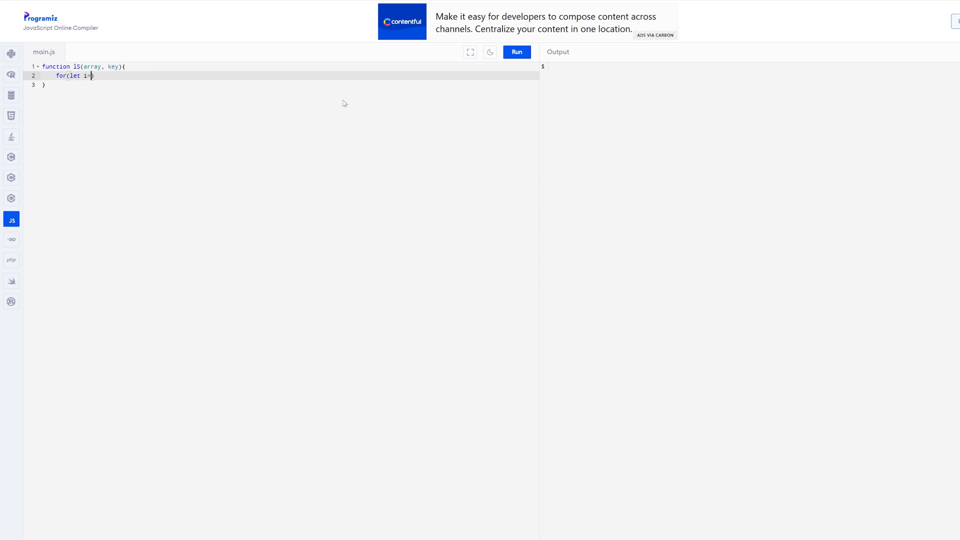
type("0;")
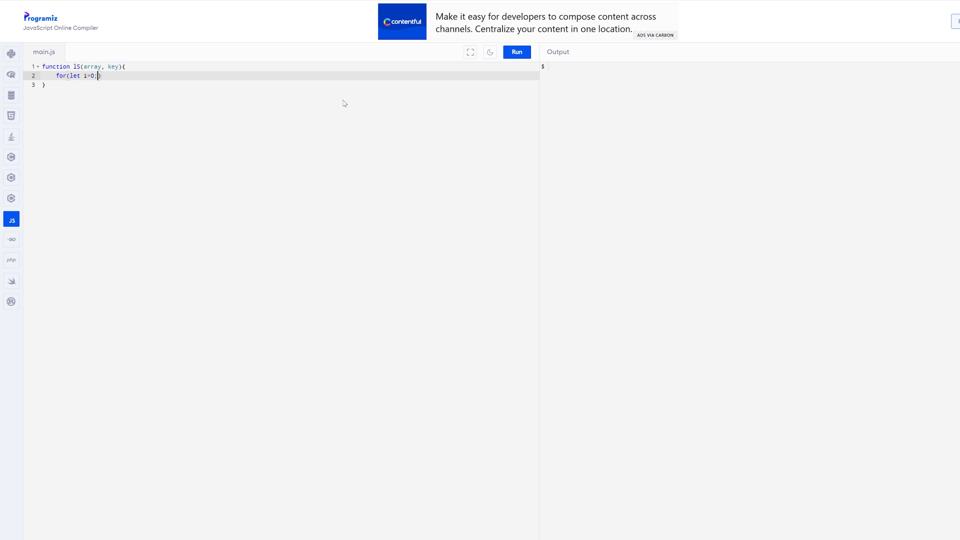
type("1<")
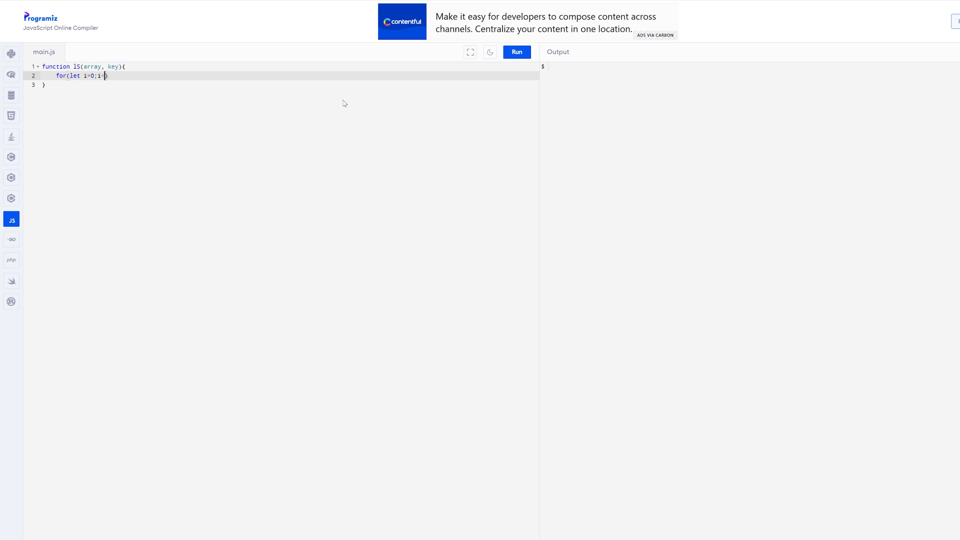
type("array")
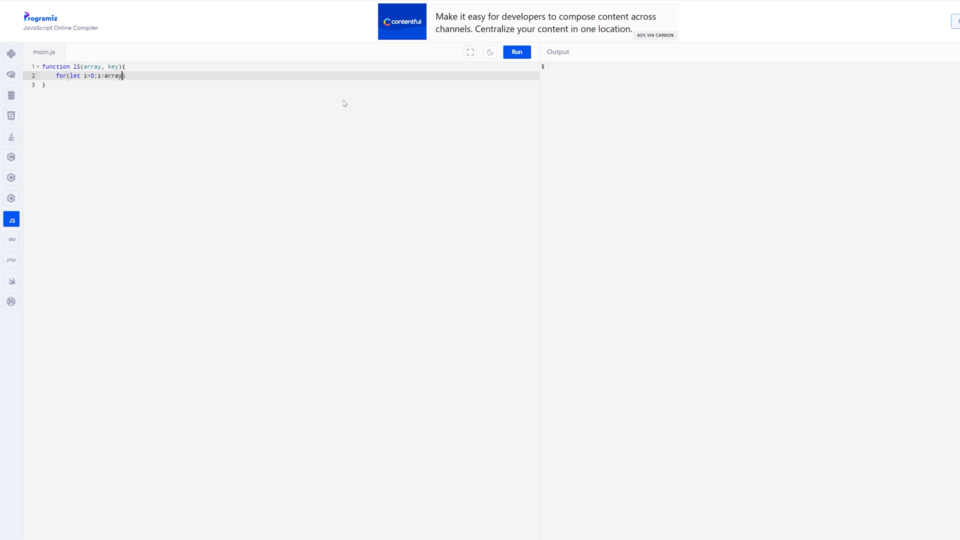
type(".length")
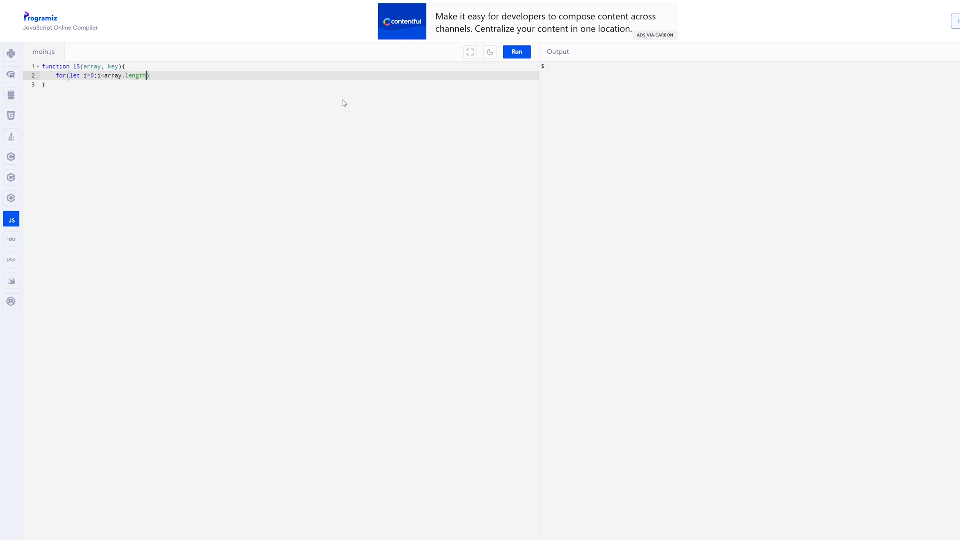
type(";i++)")
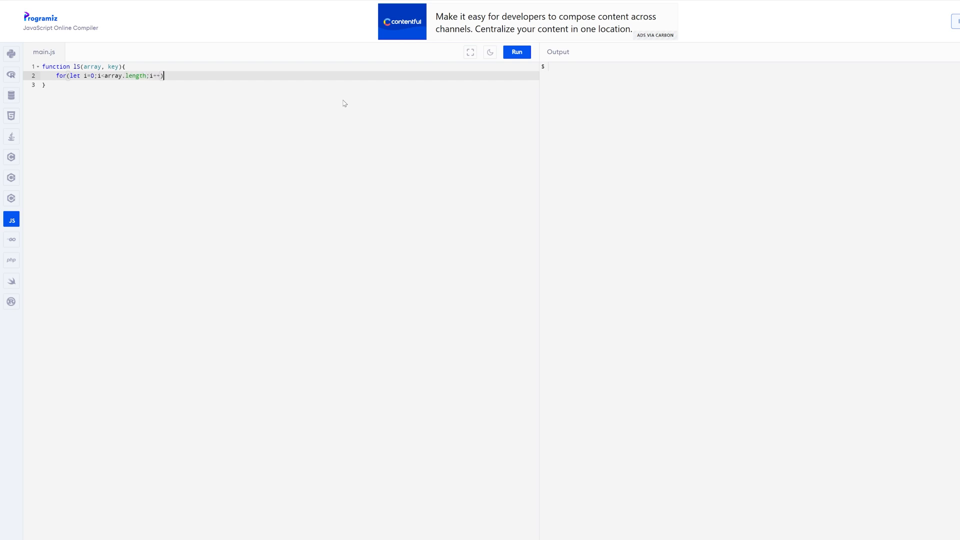
type("{")
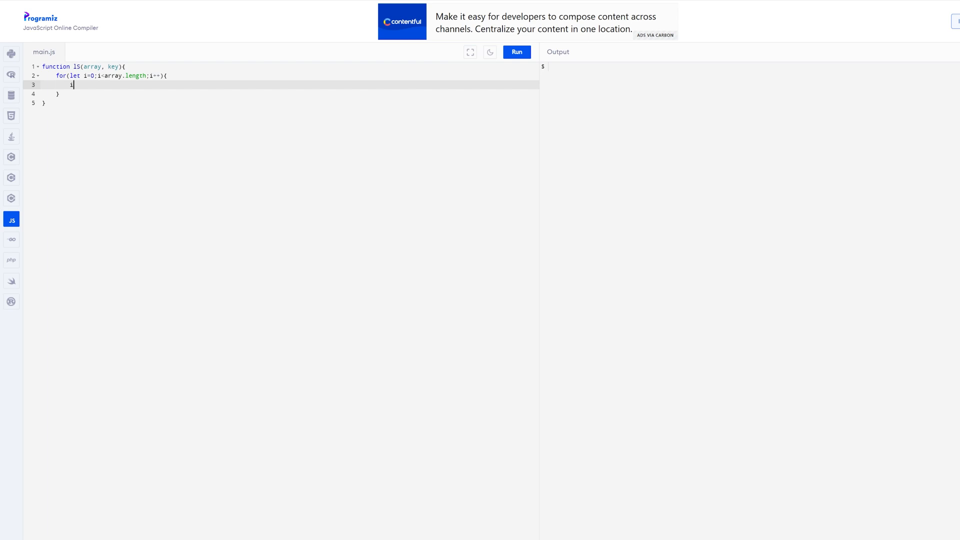
- Add the if (array[i] === key) return i check and a final return -1
type("if(")
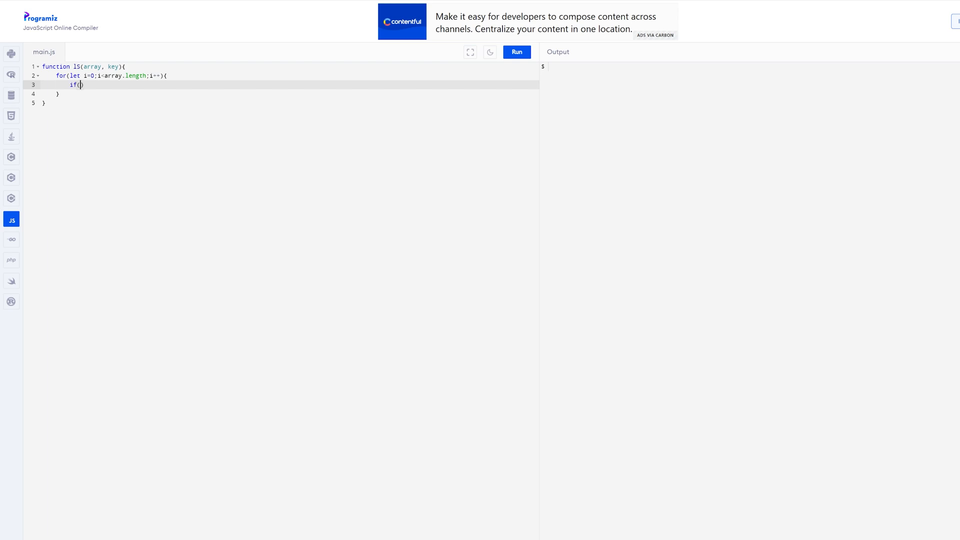
type("a")
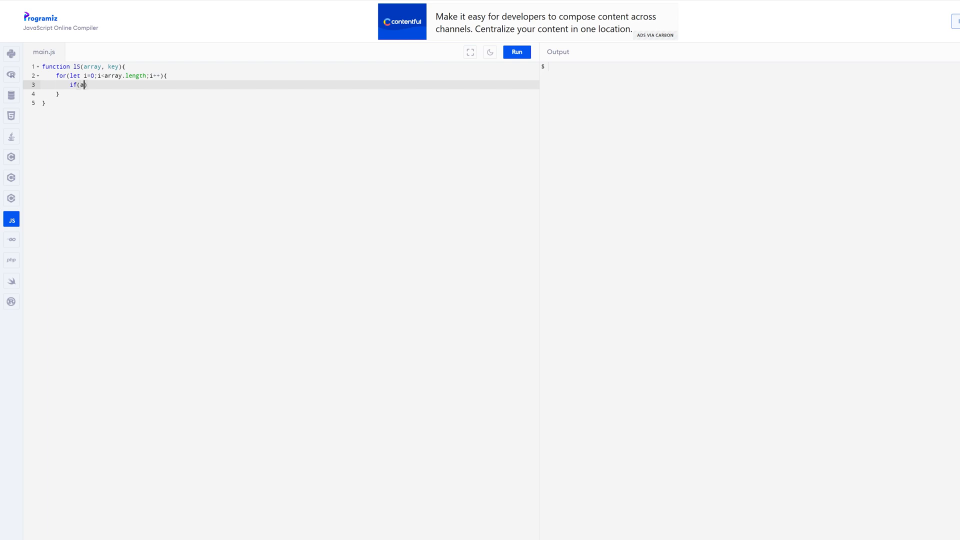
type("rray)")
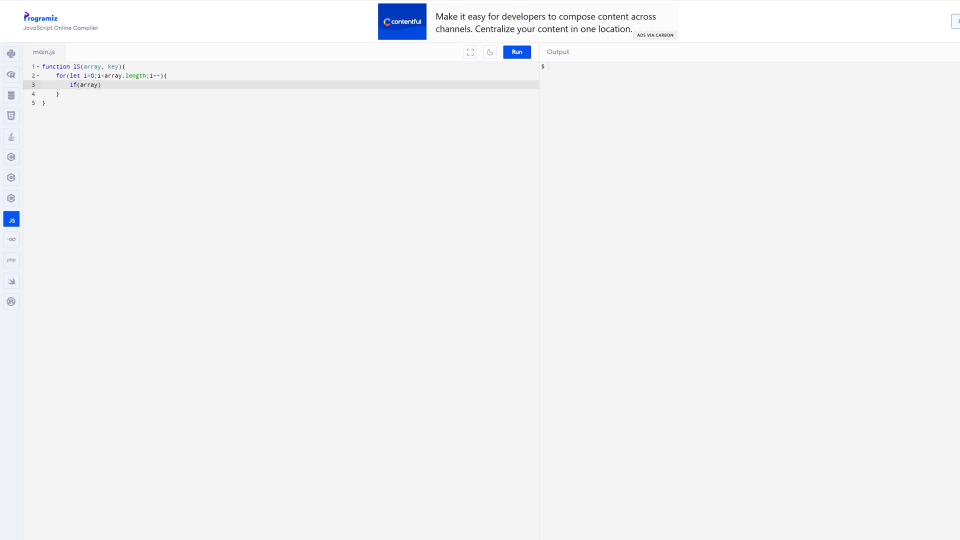
type("[i]")
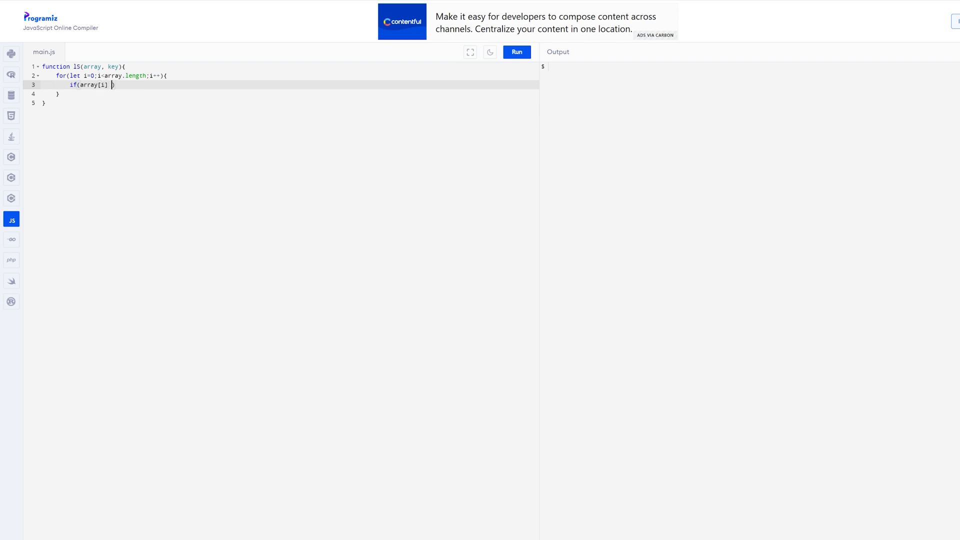
type("===")
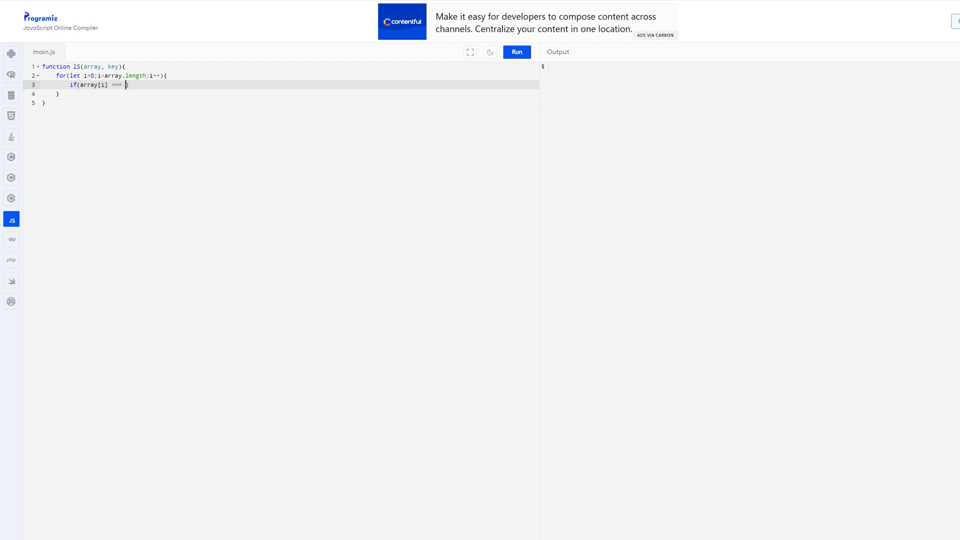
type("key")
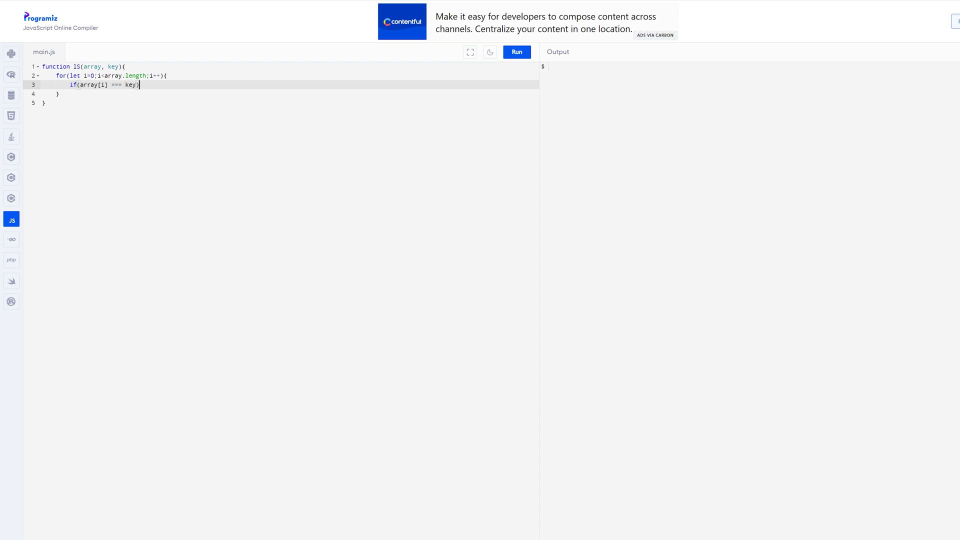
type("{")
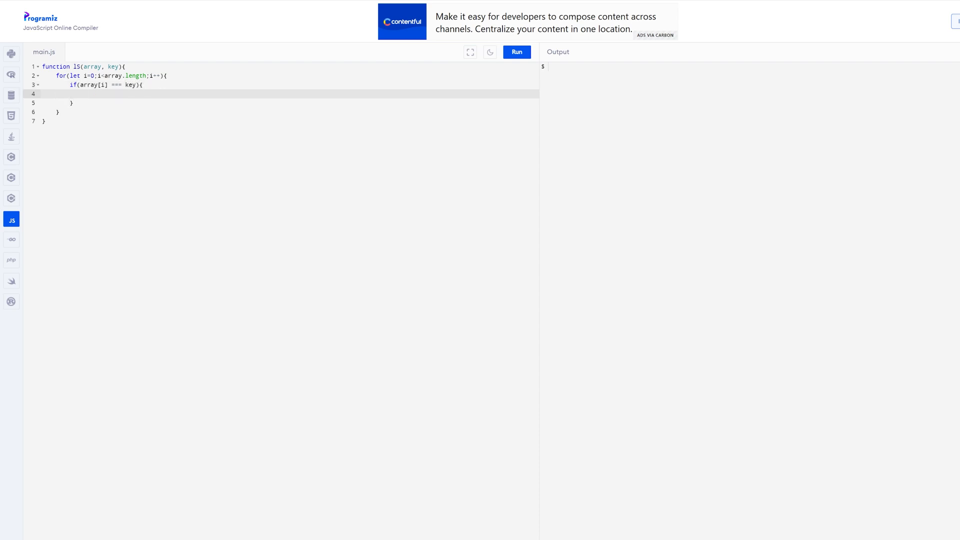
type("retu")
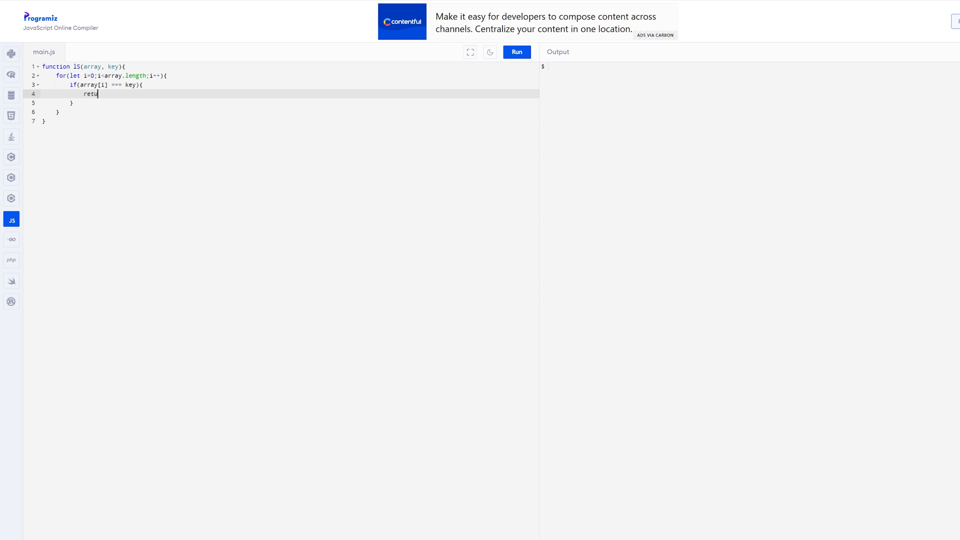
type("rn i")
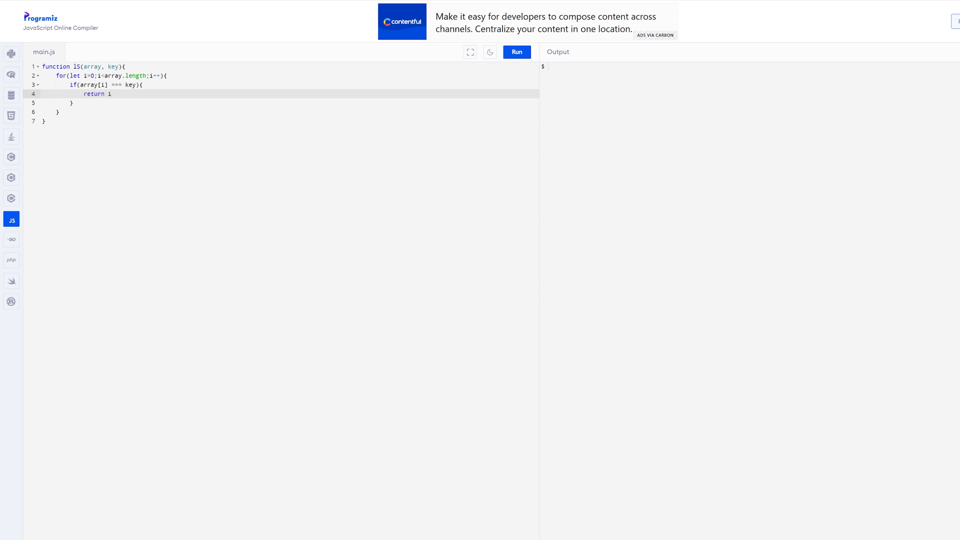
type("return")
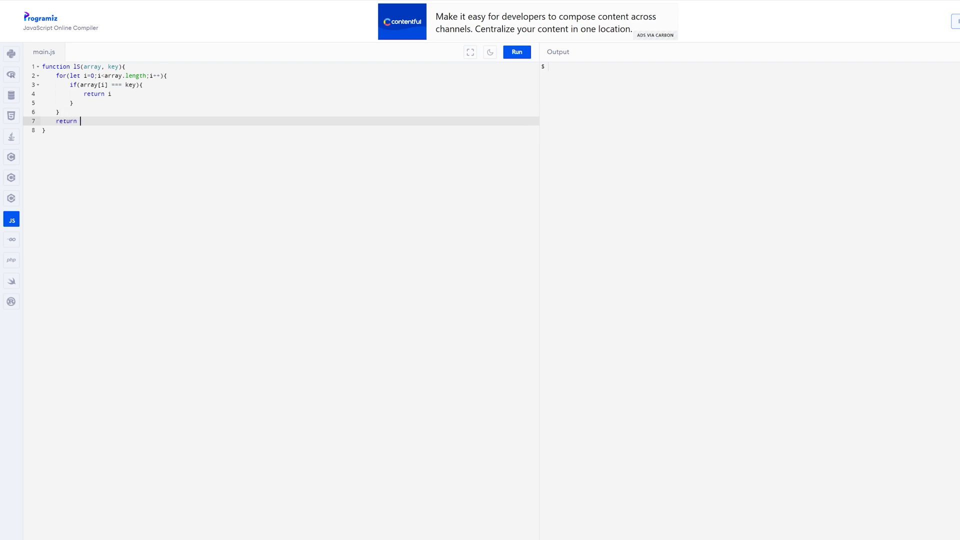
type("-1")
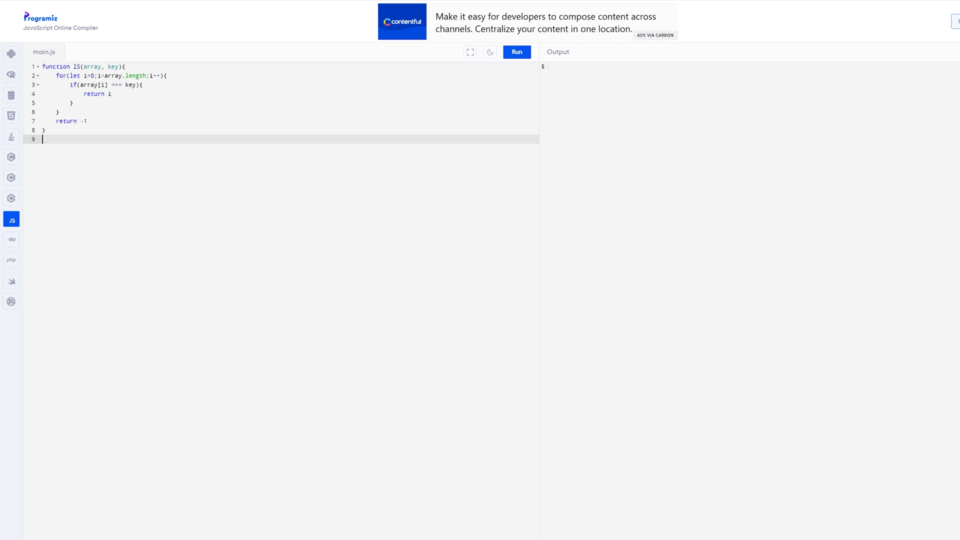
type("console.le")
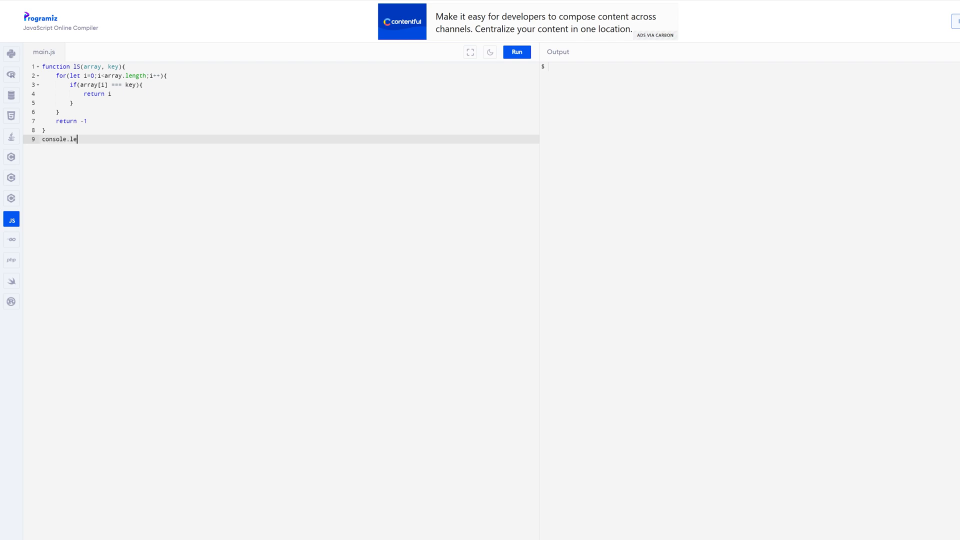
- Finish console.log(LS([1,2,3],3)) and run it, printing 2
type("g")
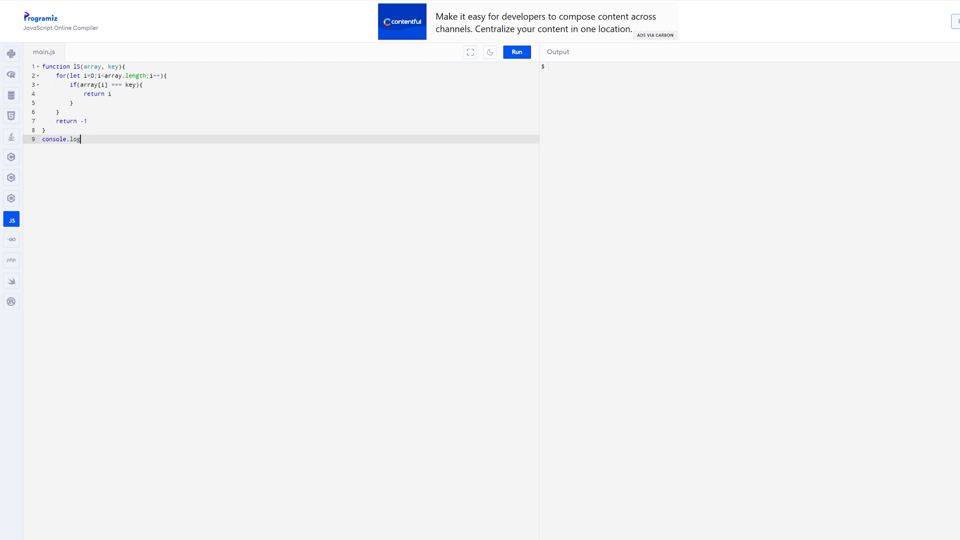
type("((")
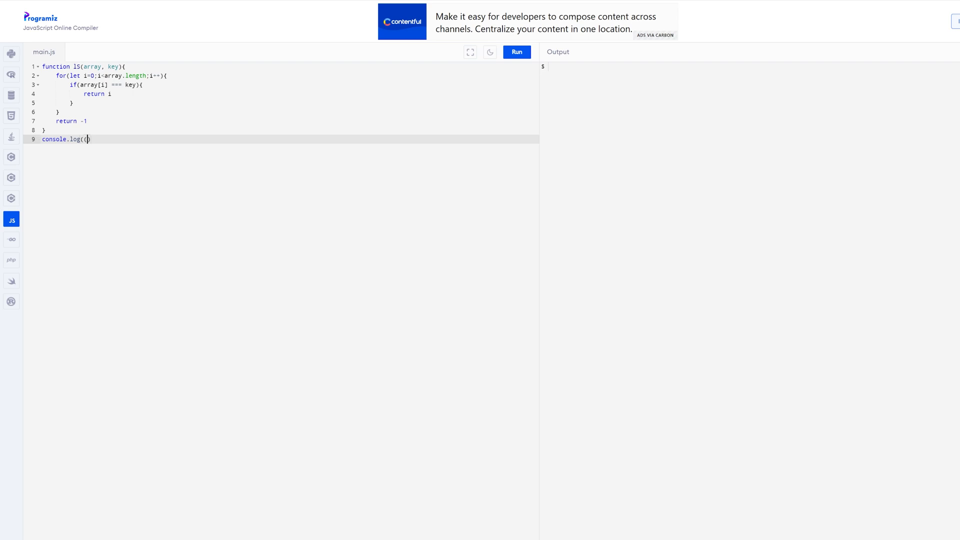
key("Backspace")
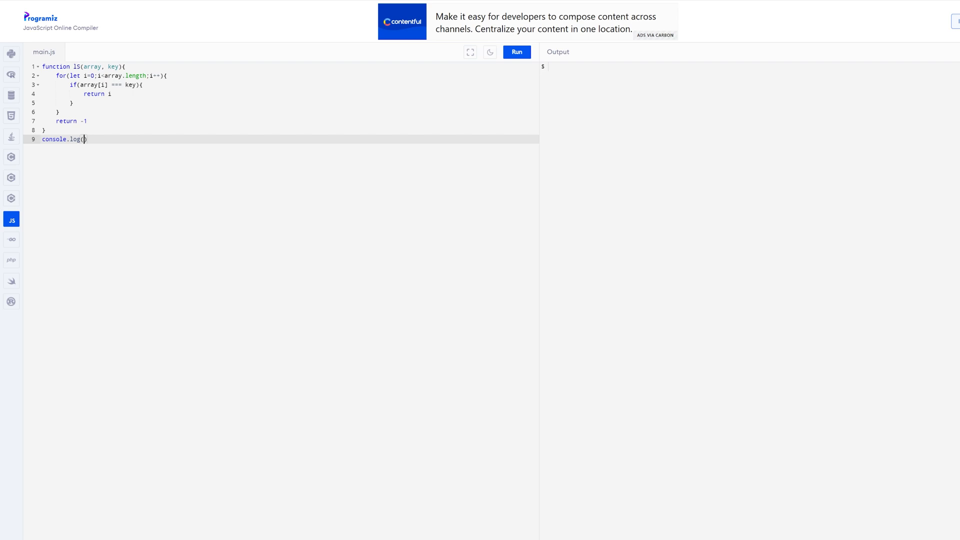
type("lS([1,2")
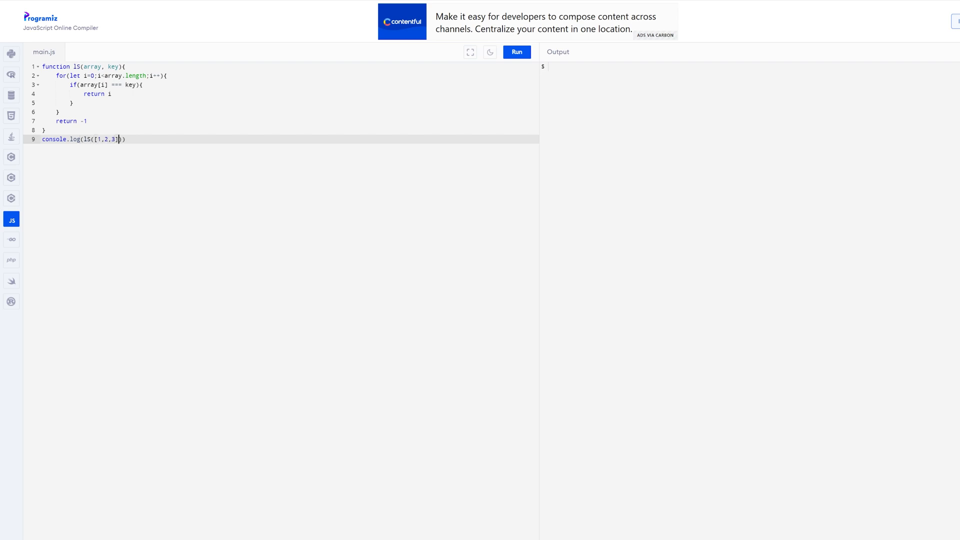
type(",3")
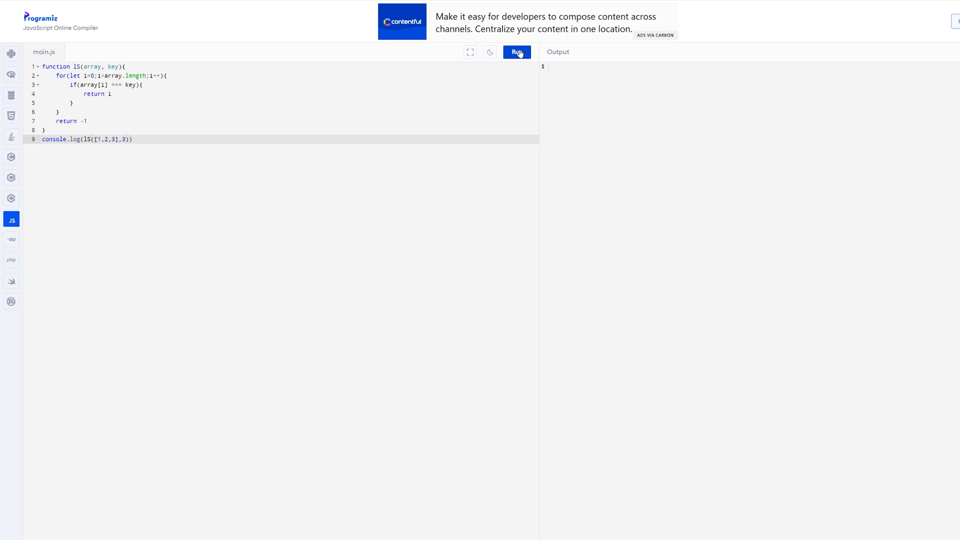
left_click(516, 51)
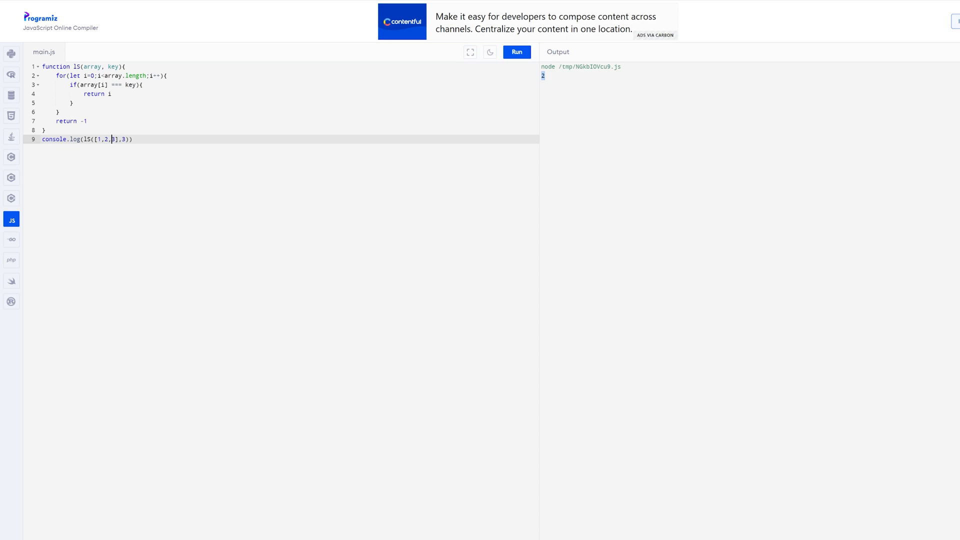
- Change the search key to 33 and rerun, getting -1 in the output
type("3")
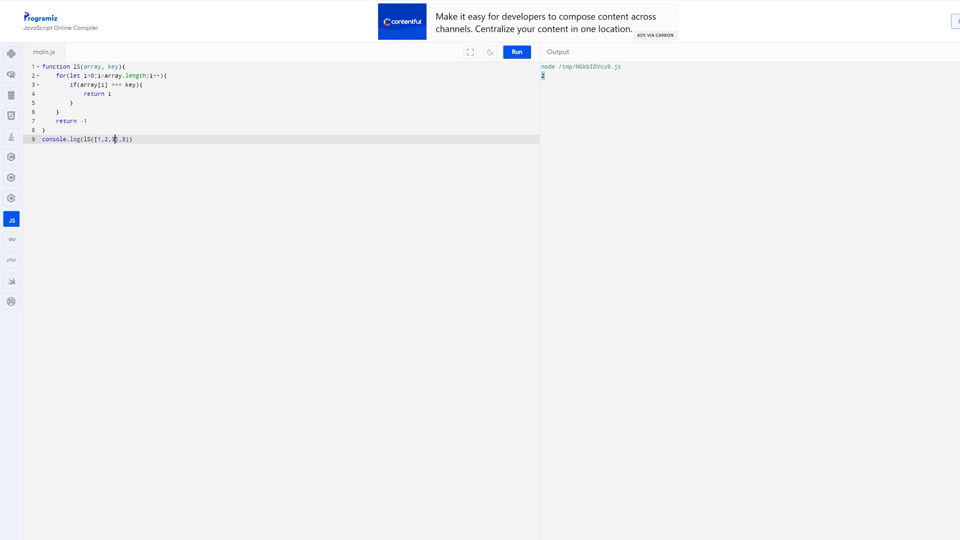
type("3")
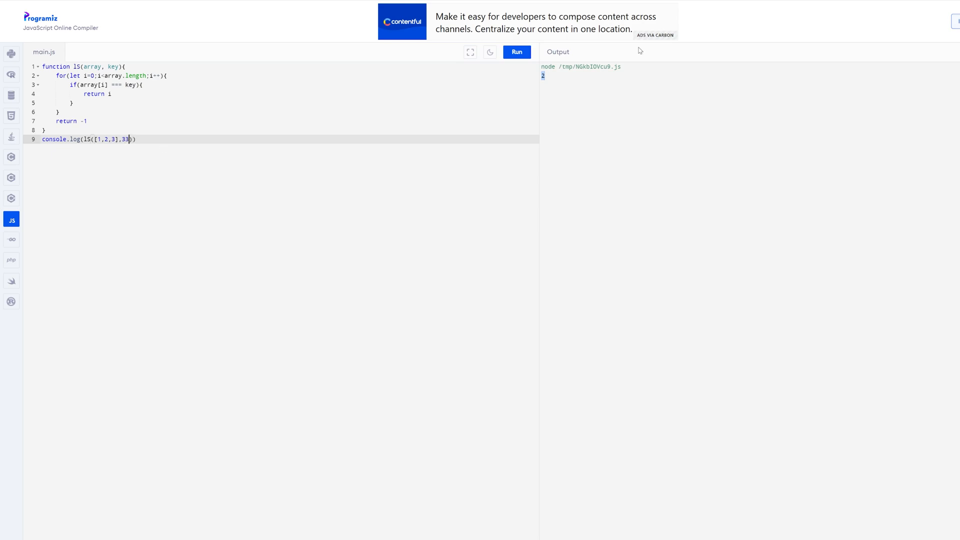
left_click(516, 51)
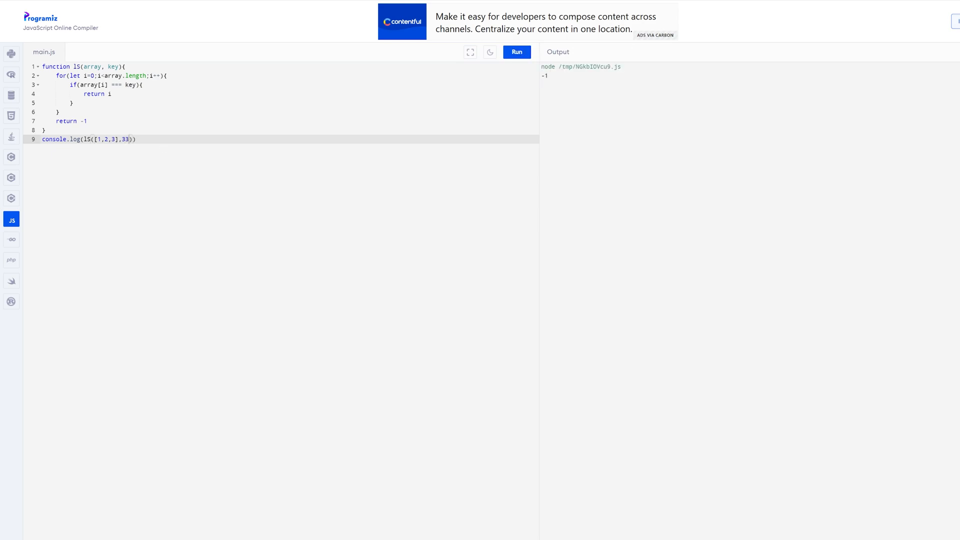
key("Backspace")
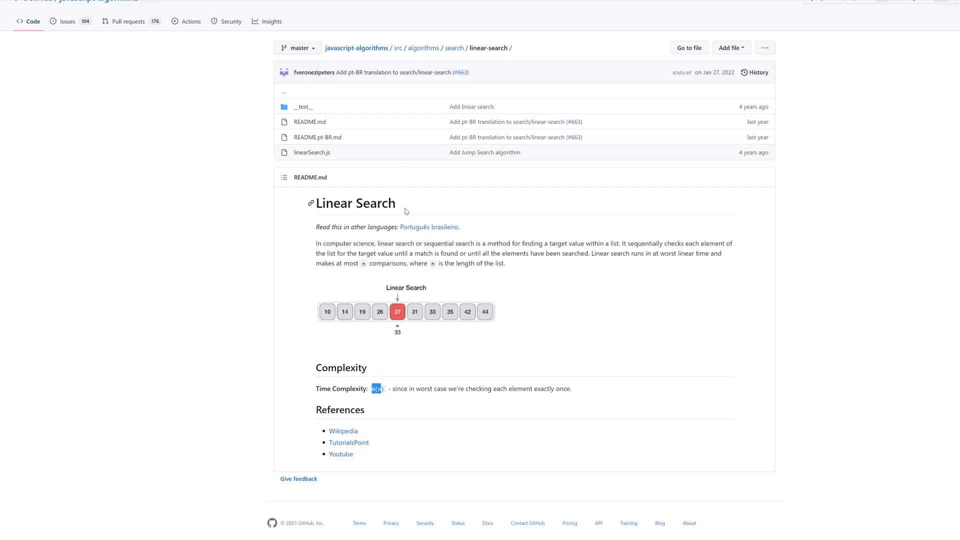
scroll("down", 3)
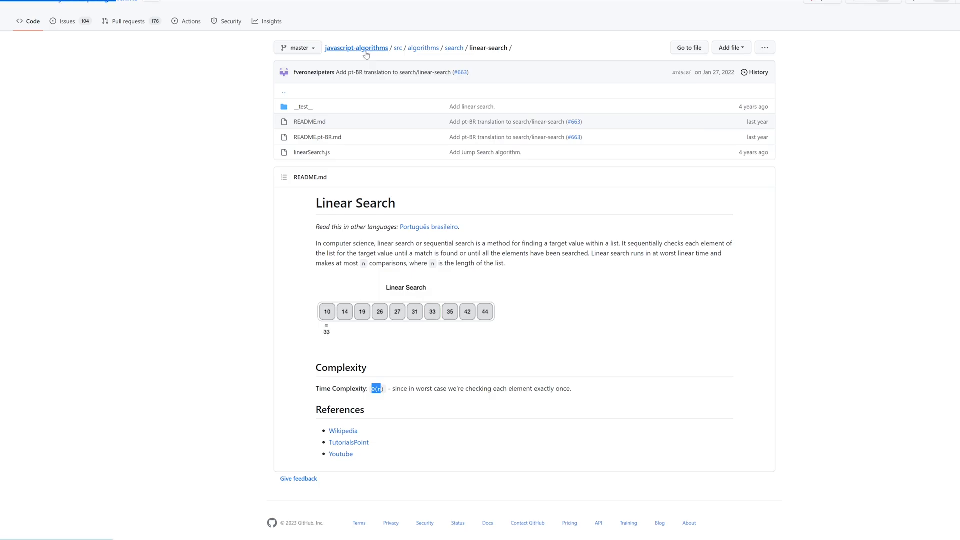
- Return to the javascript-algorithms root, browse the README lists, and follow the About sidebar's Readme link
left_click(357, 48)
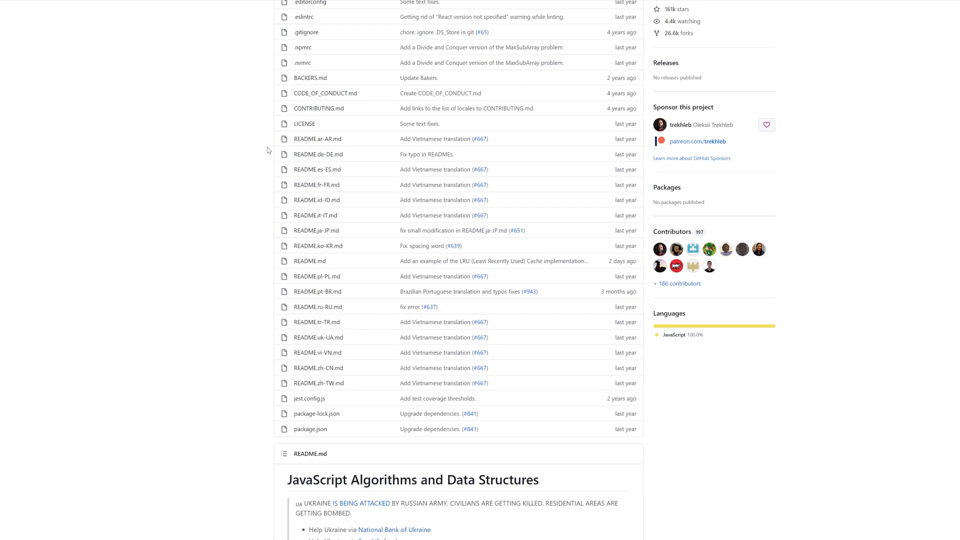
scroll("down", 3)
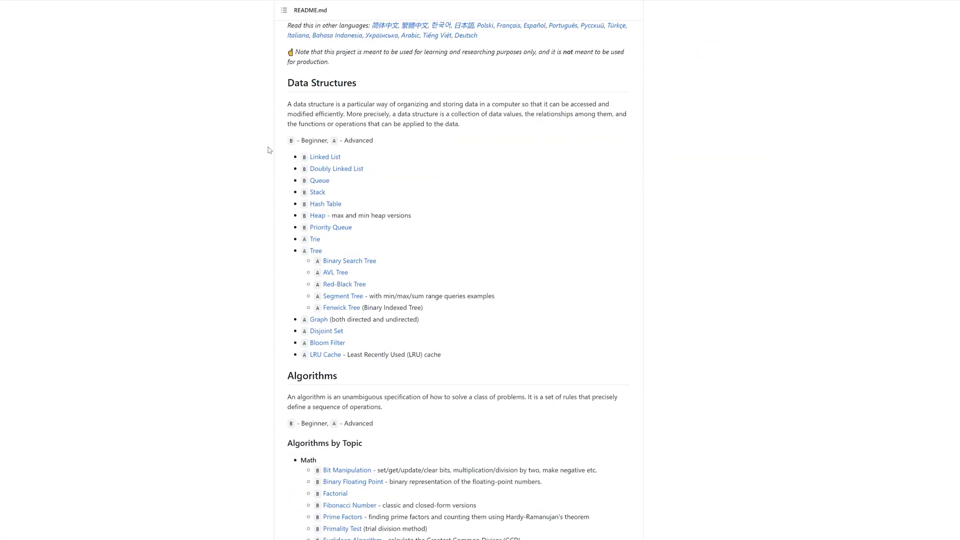
scroll("down", 3)
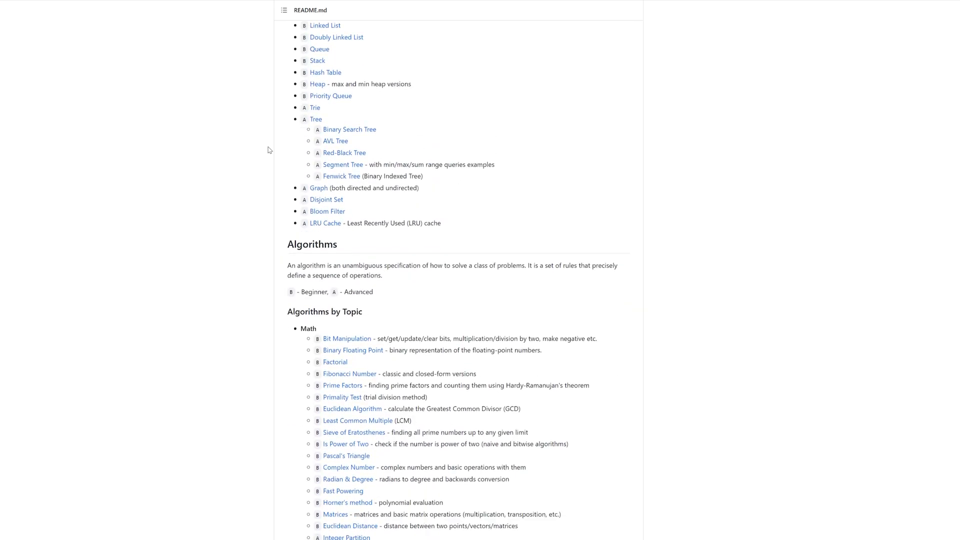
scroll("down", 3)
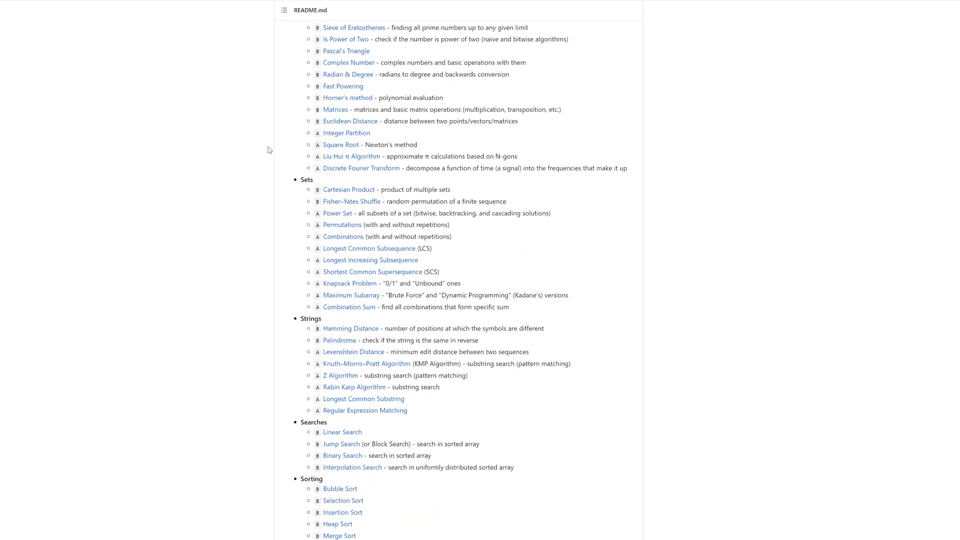
scroll("down", 3)
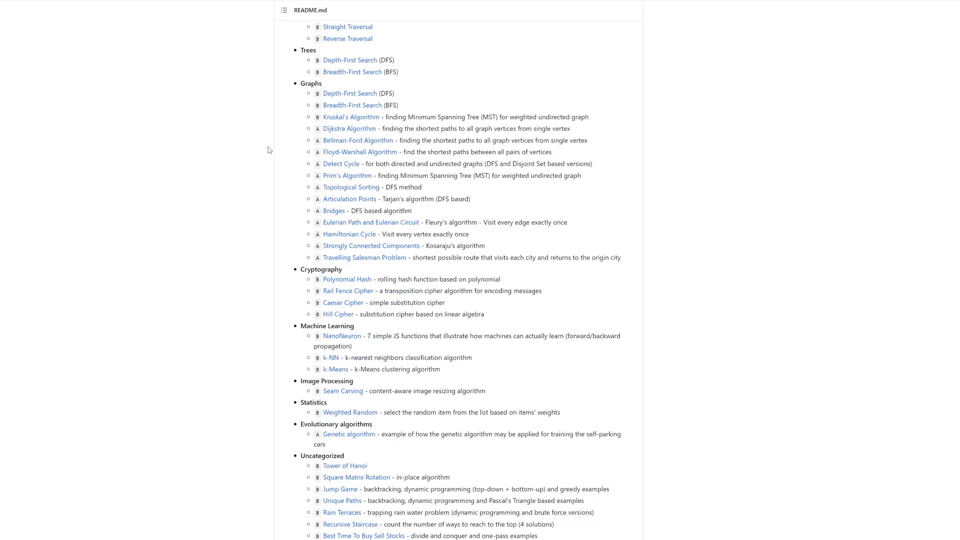
scroll("down", 3)
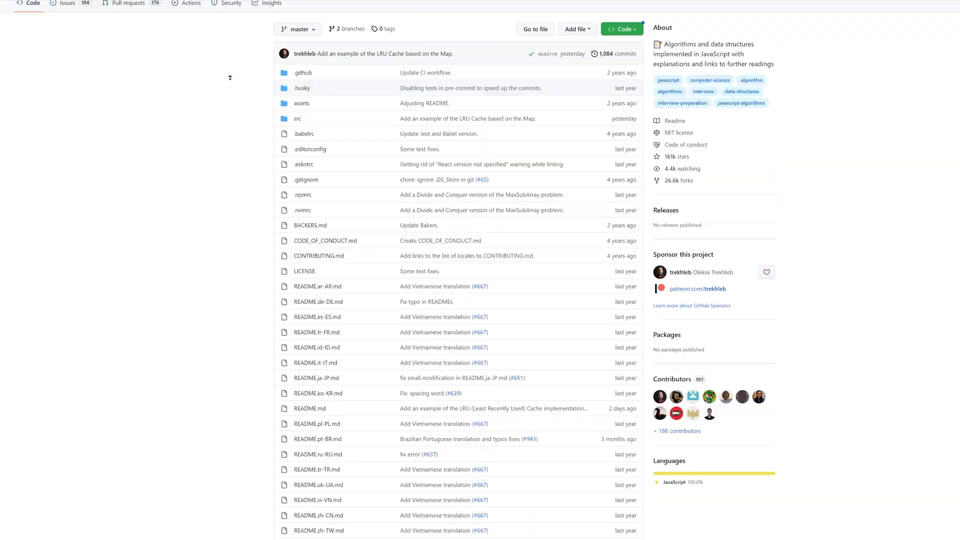
left_click(309, 408)
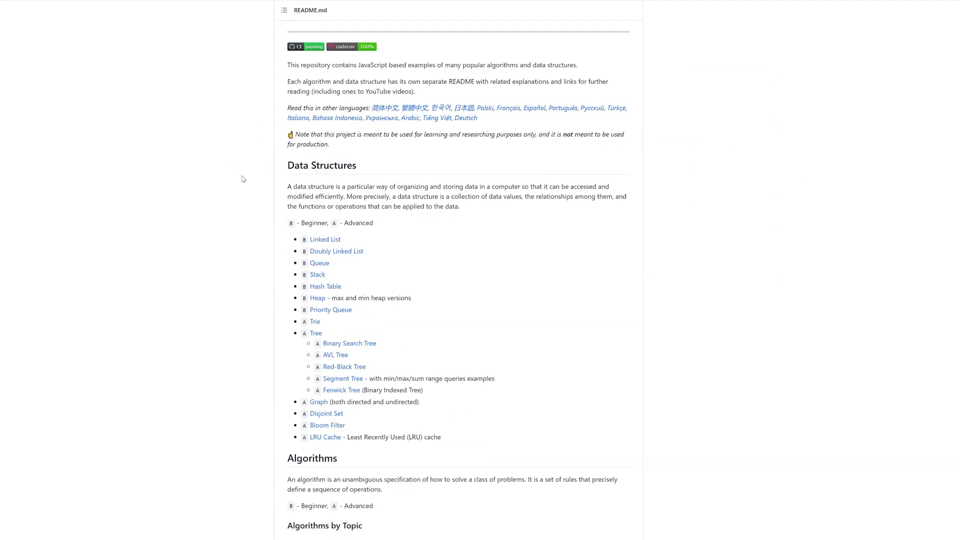